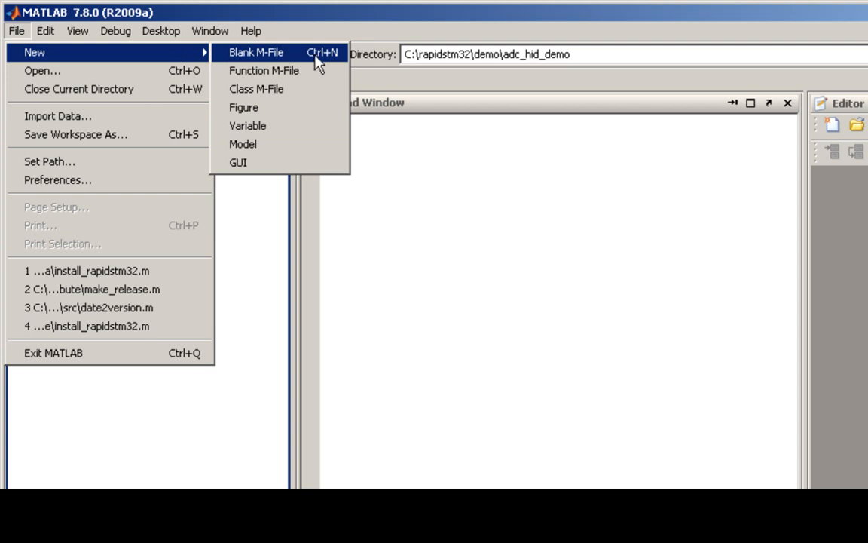
Create a new empty Simulink model window from the MATLAB File menu
click(243, 144)
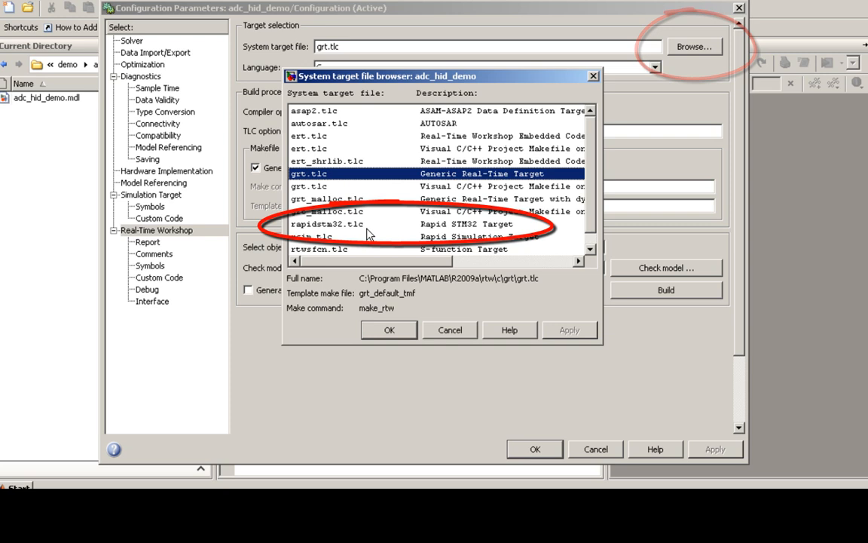
Select rapidstm32.tlc in the system target file browser and confirm it
click(327, 224)
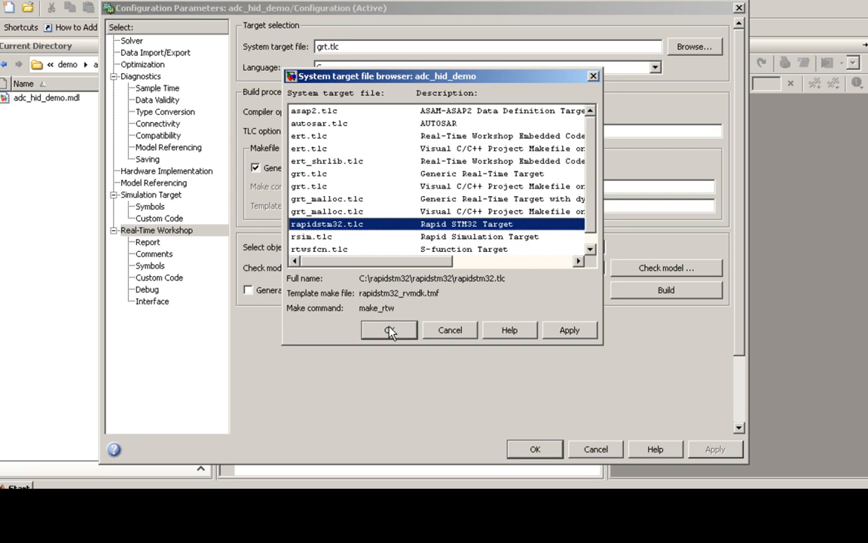
click(388, 330)
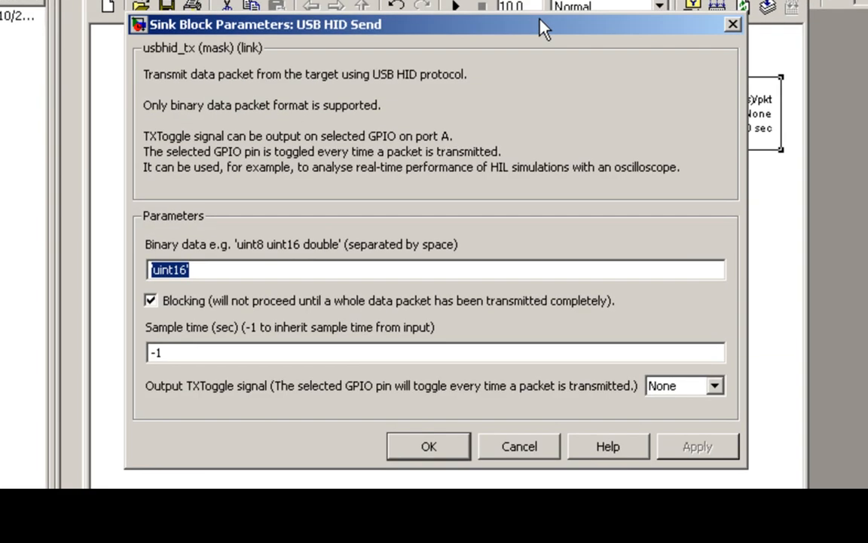
Change USB HID Send's binary data from 'uint16' to 'single single'
key(ctrl+j)
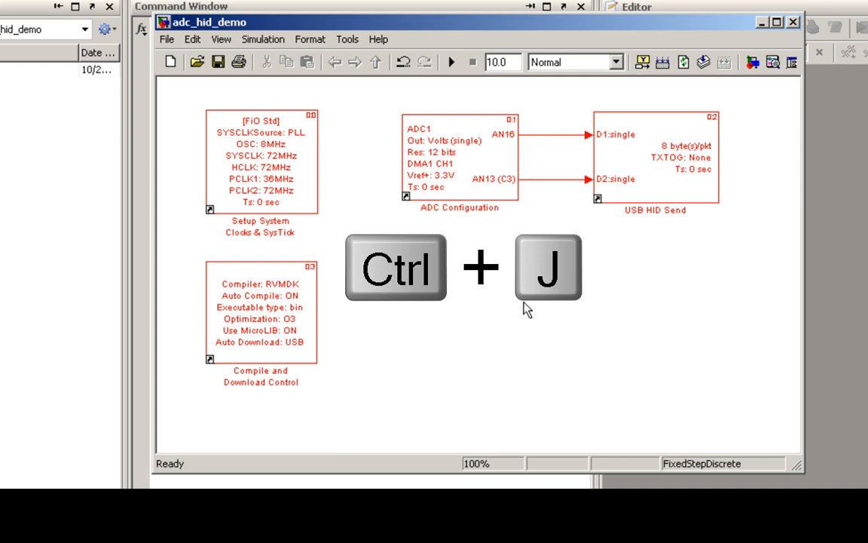
Display sample time colours and the legend, showing one discrete rate of 0.01
key(ctrl+j)
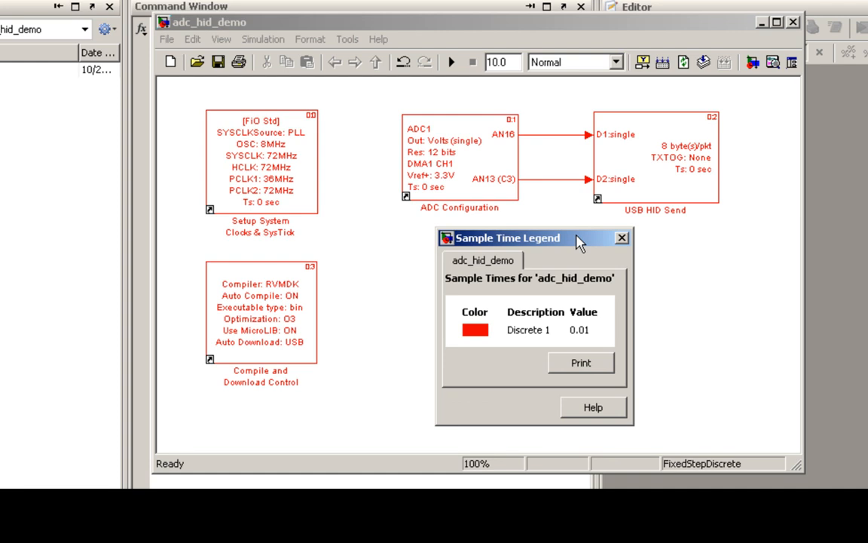